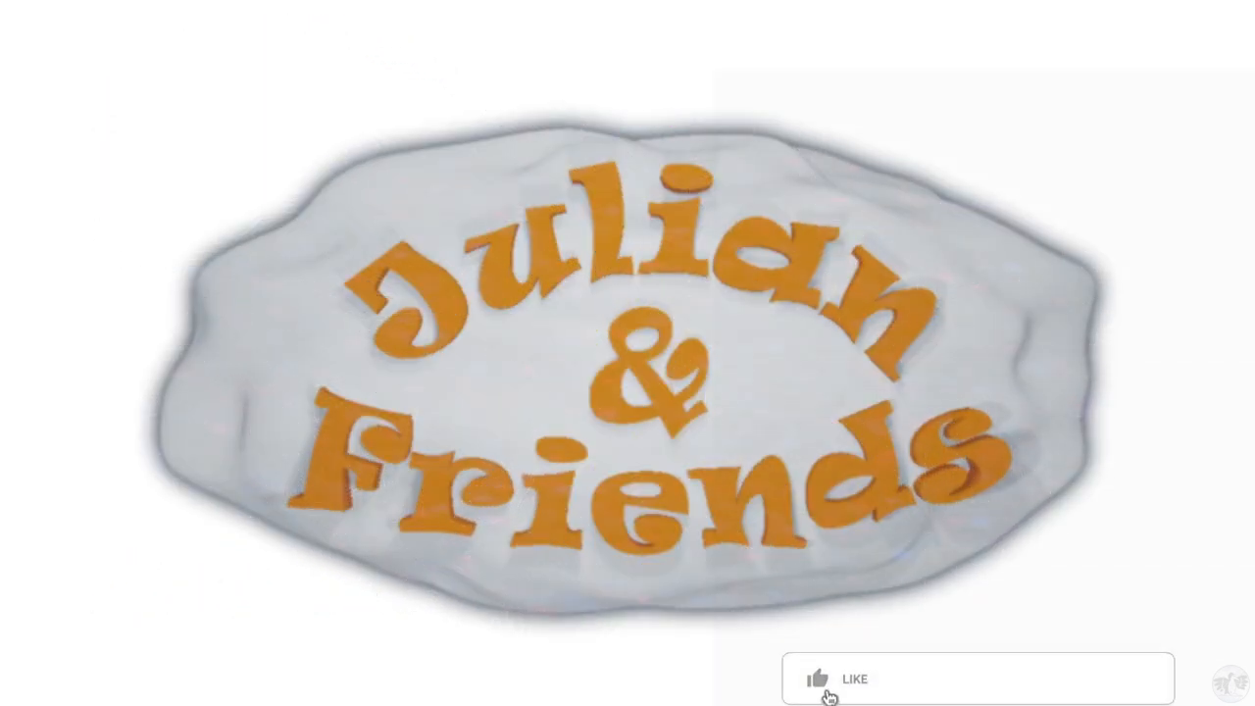
# Scroll the patron credits past the supporter list to the Join Us message and final thanks
pyautogui.click(822, 679)
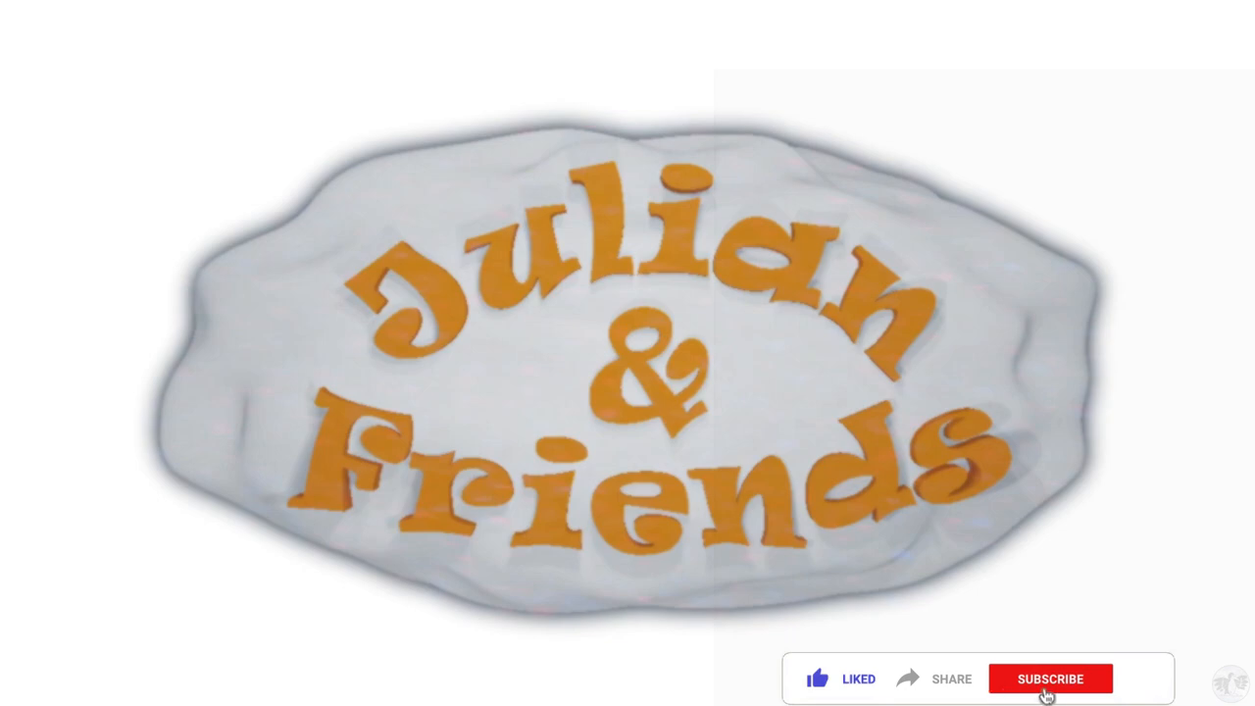
pyautogui.click(1049, 679)
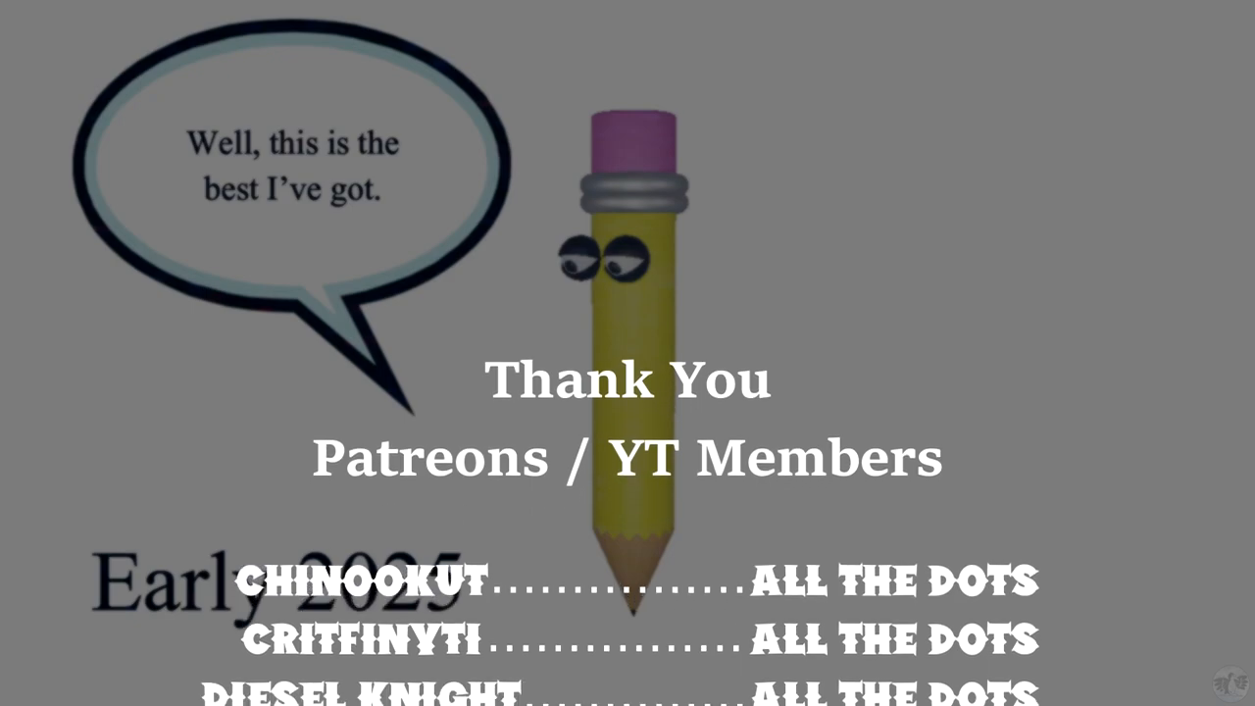
pyautogui.scroll(-3)
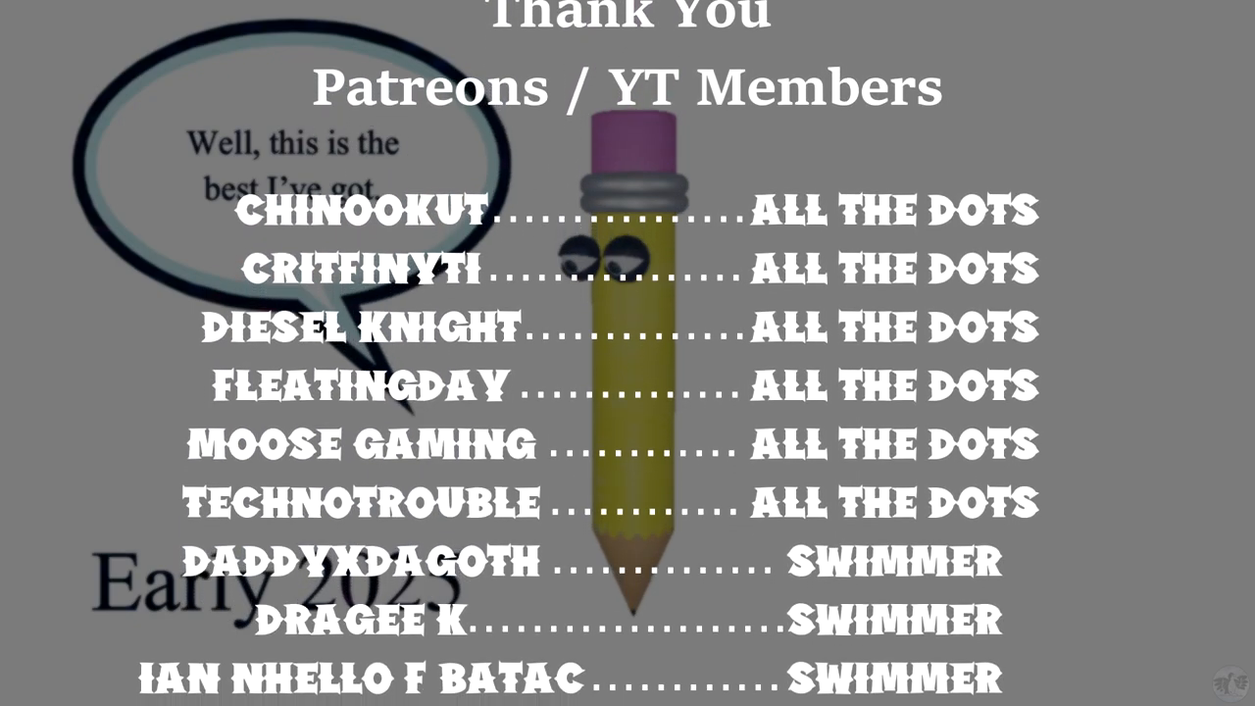
pyautogui.scroll(-3)
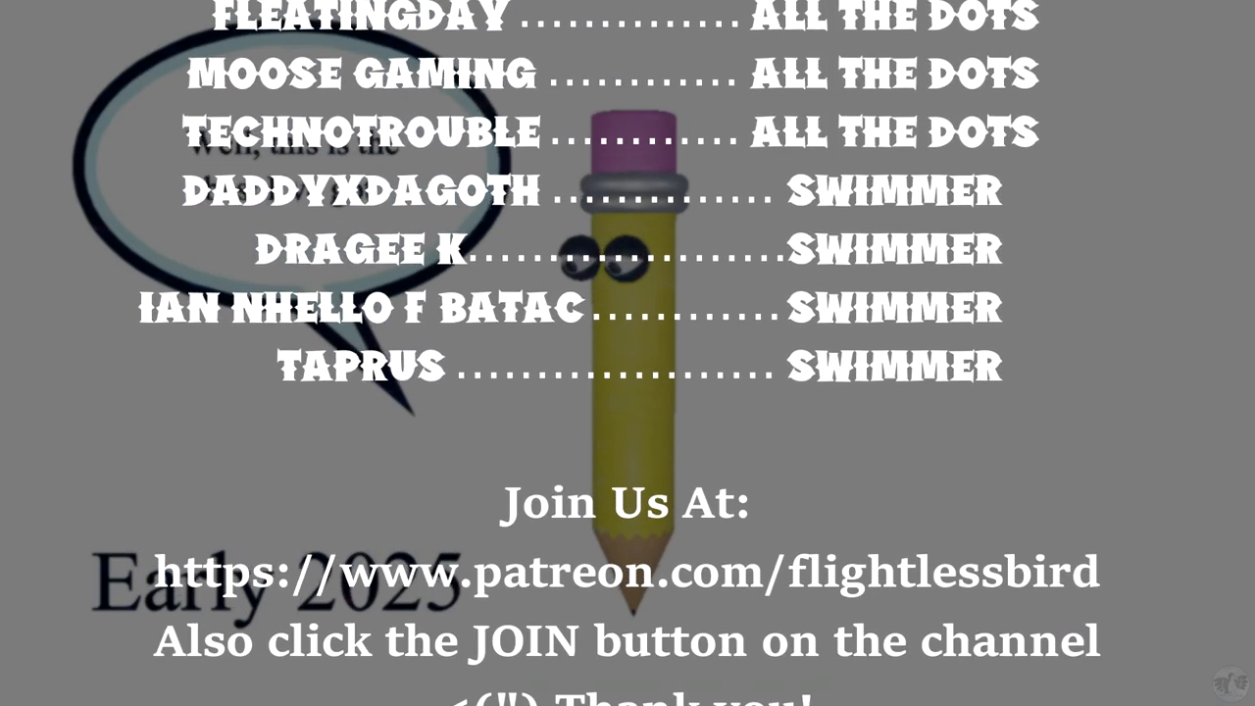
pyautogui.scroll(-3)
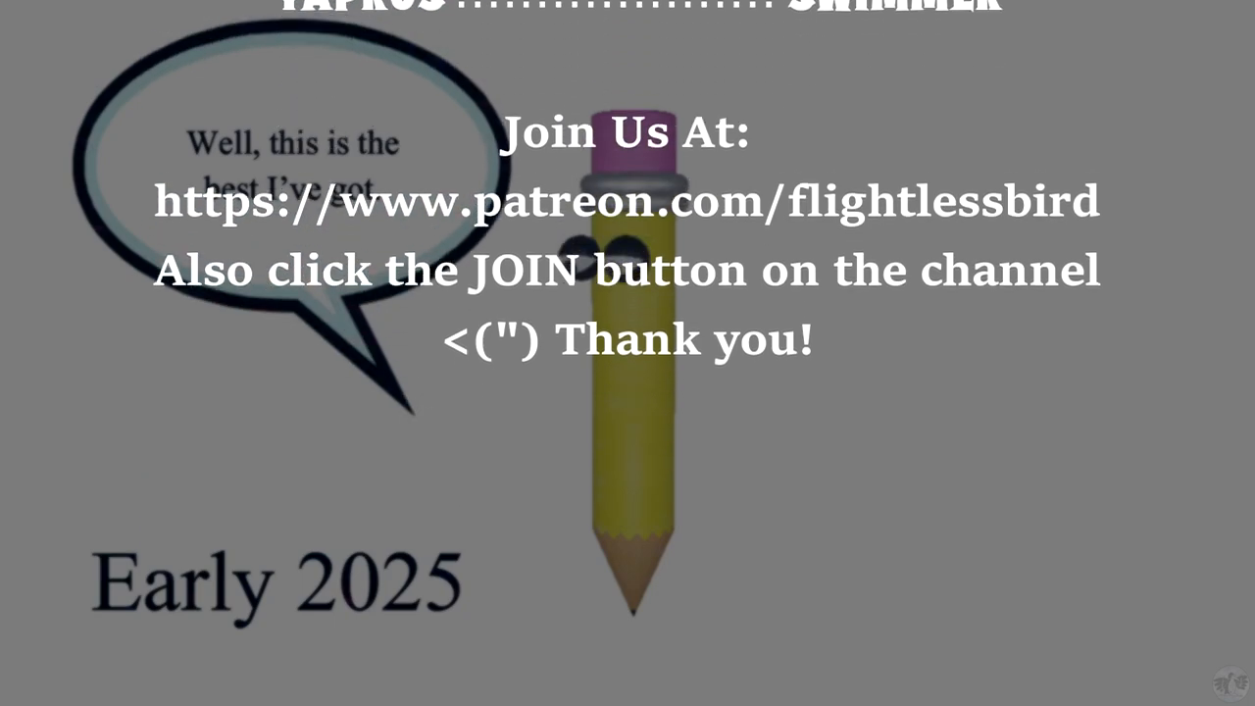